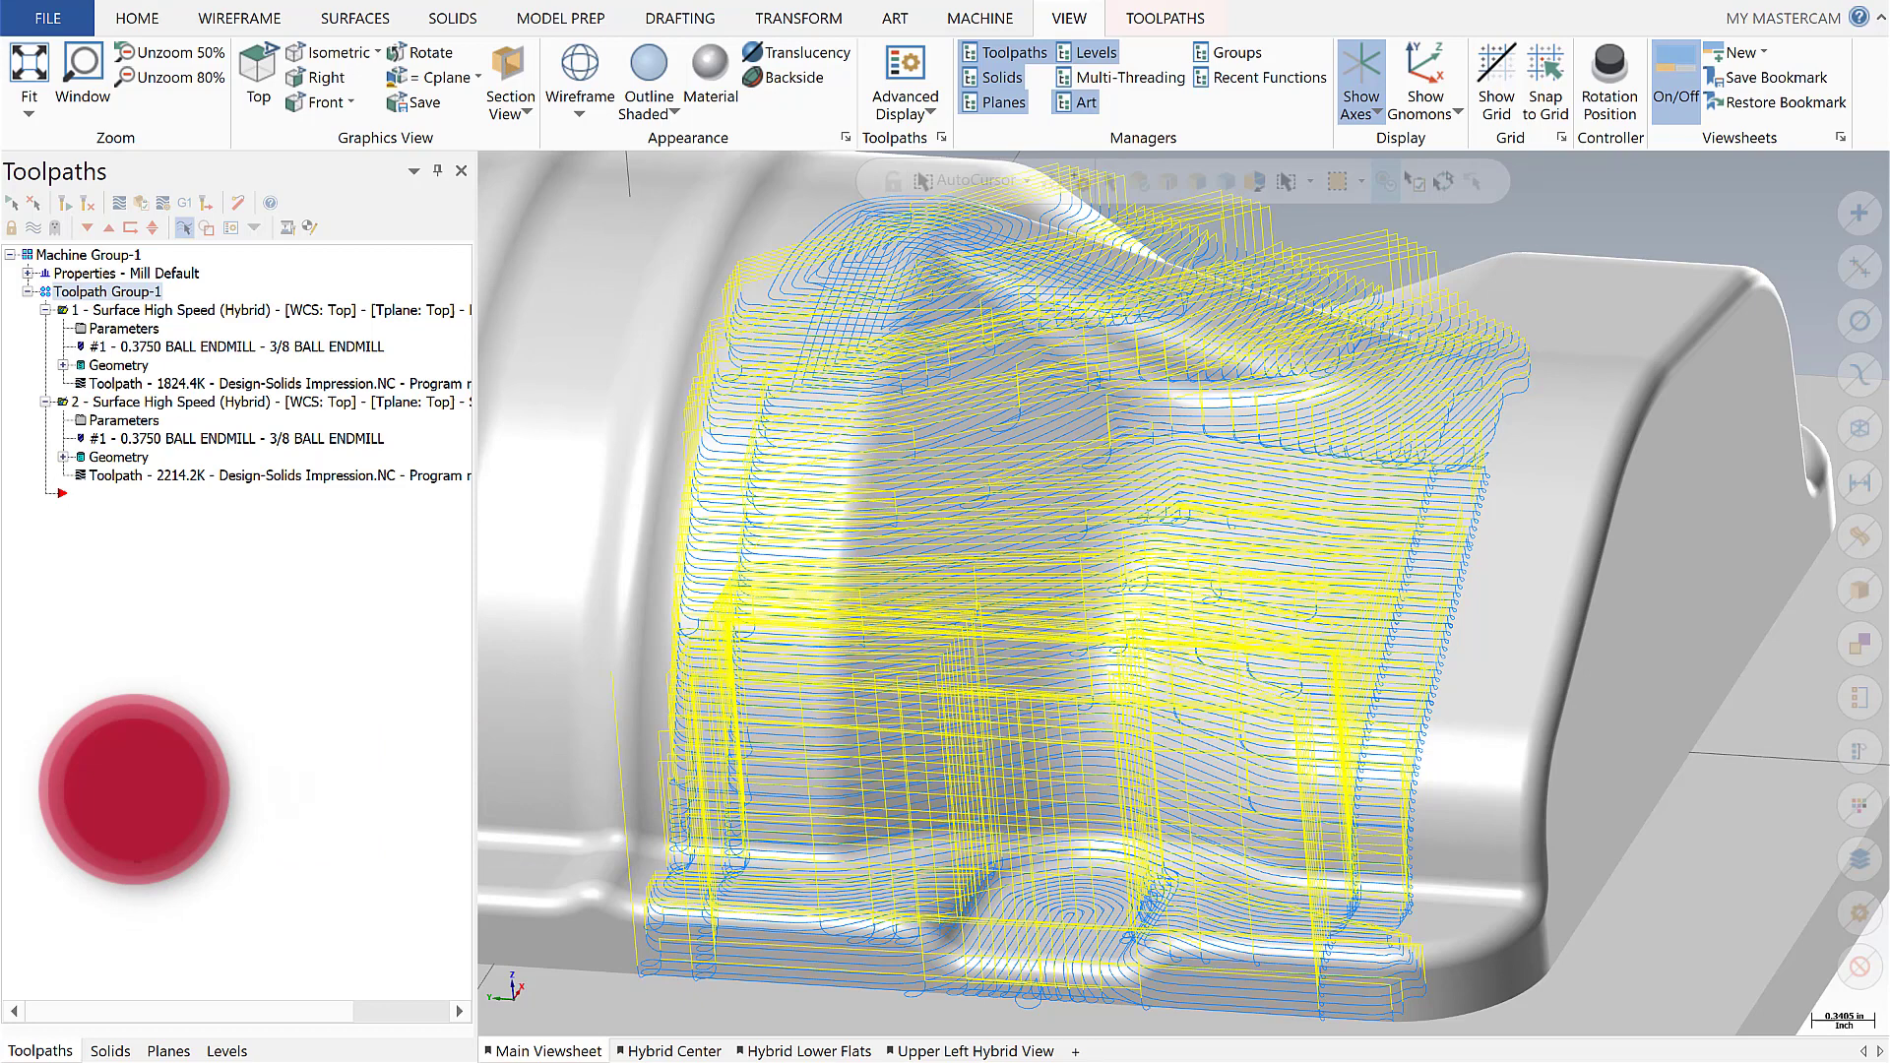
Enable Advanced Display colors and hide Rapid Retract Motion in the toolpath display
left_click(139, 793)
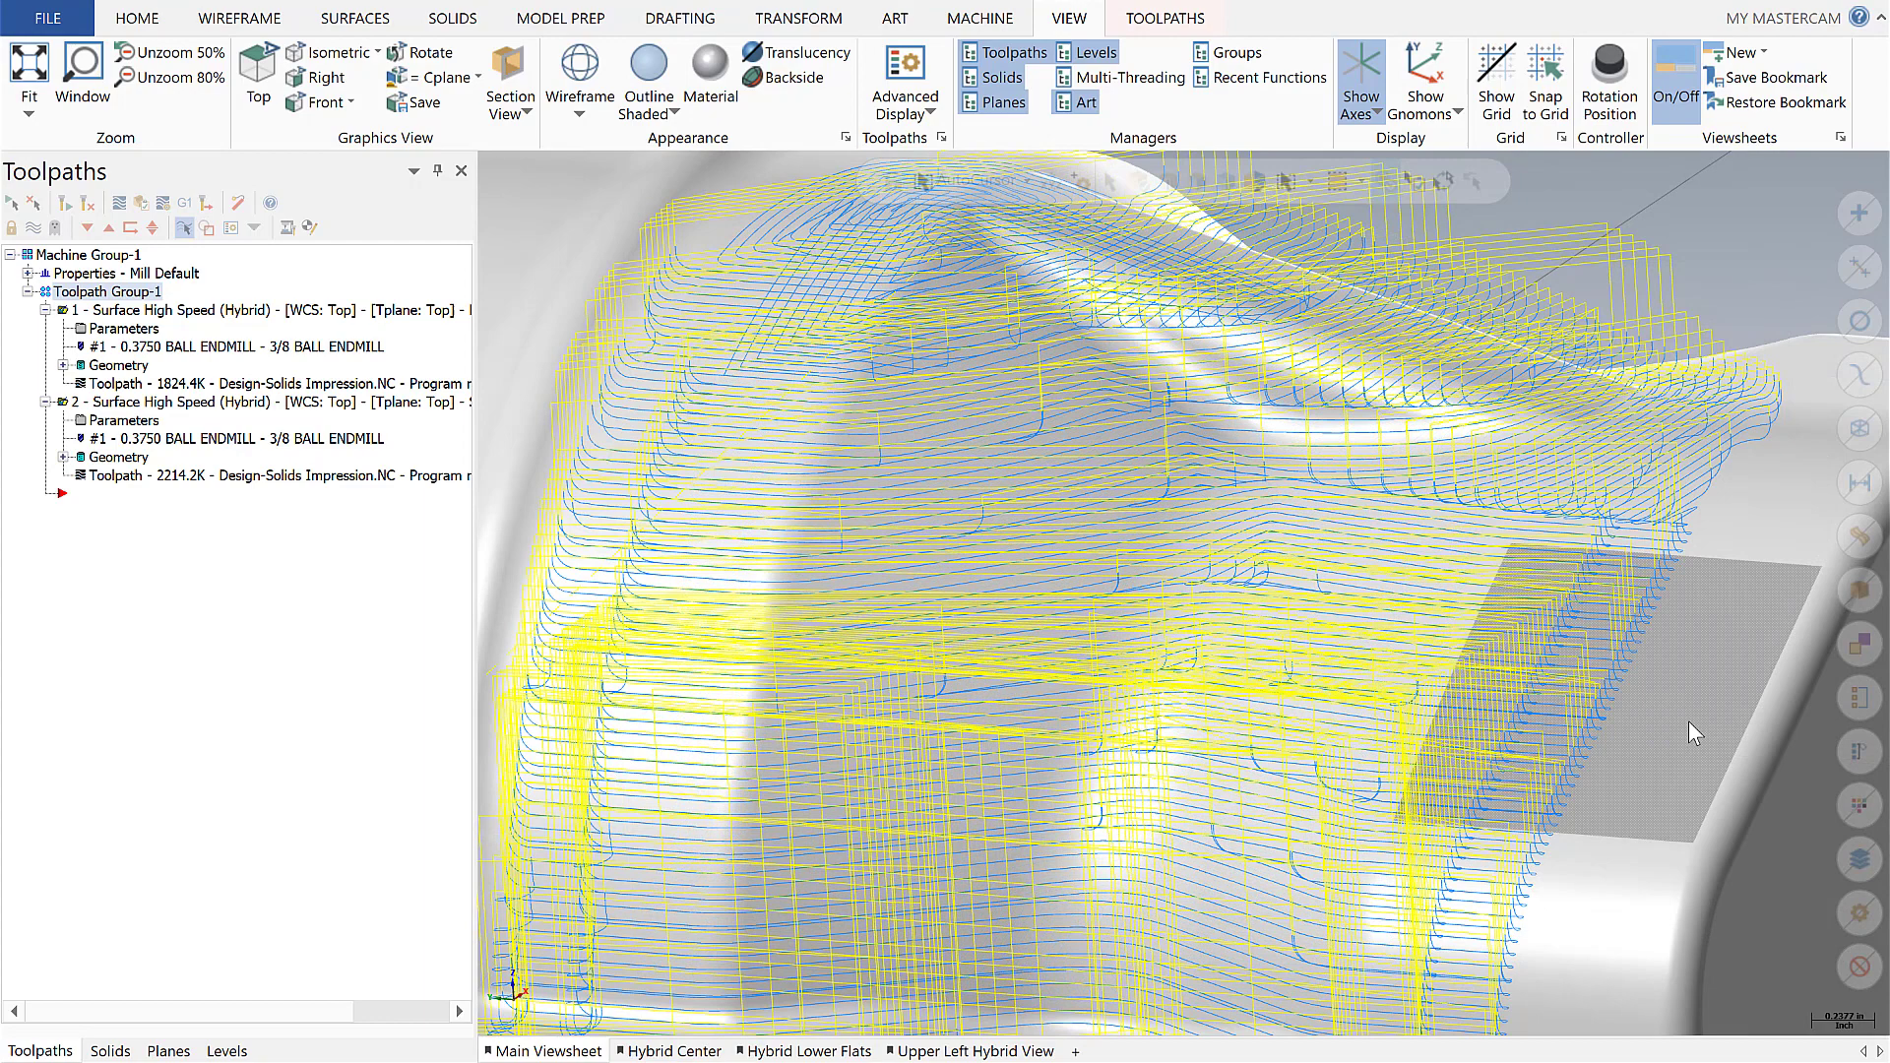
mouse_move(1673, 720)
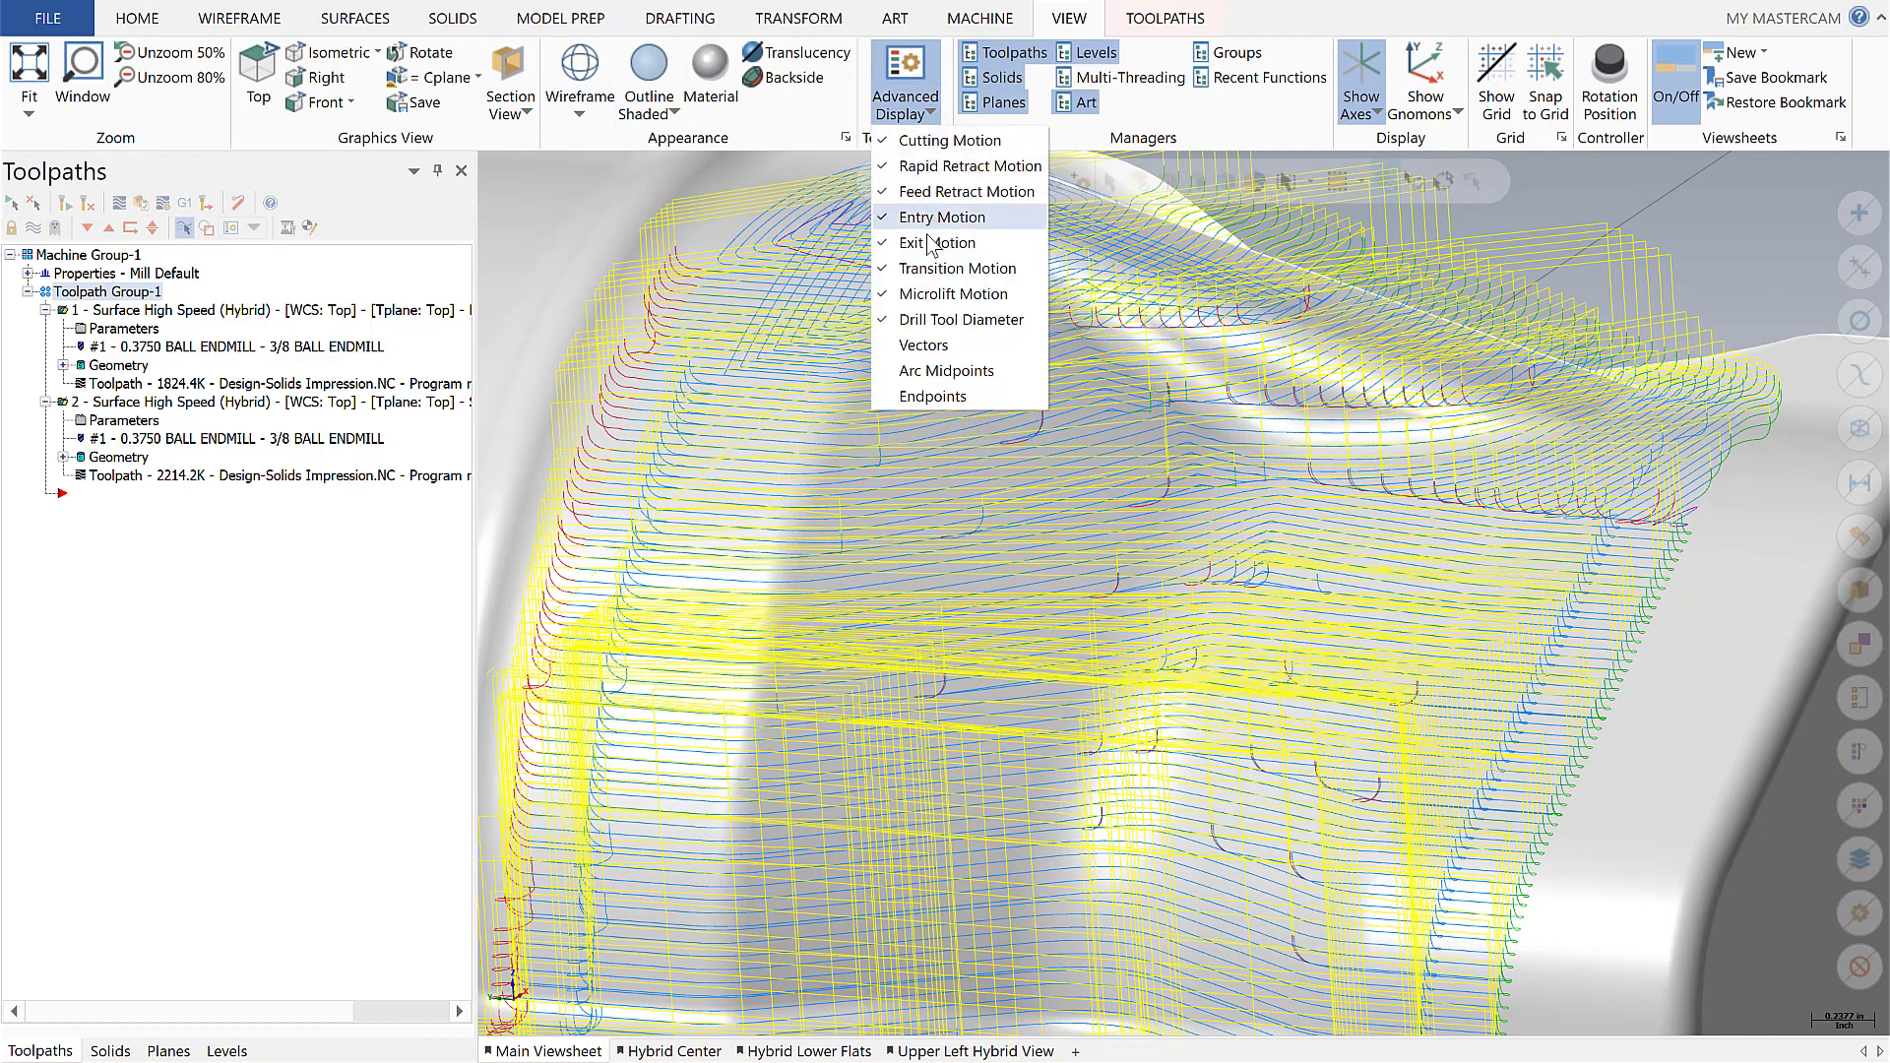
mouse_move(928, 168)
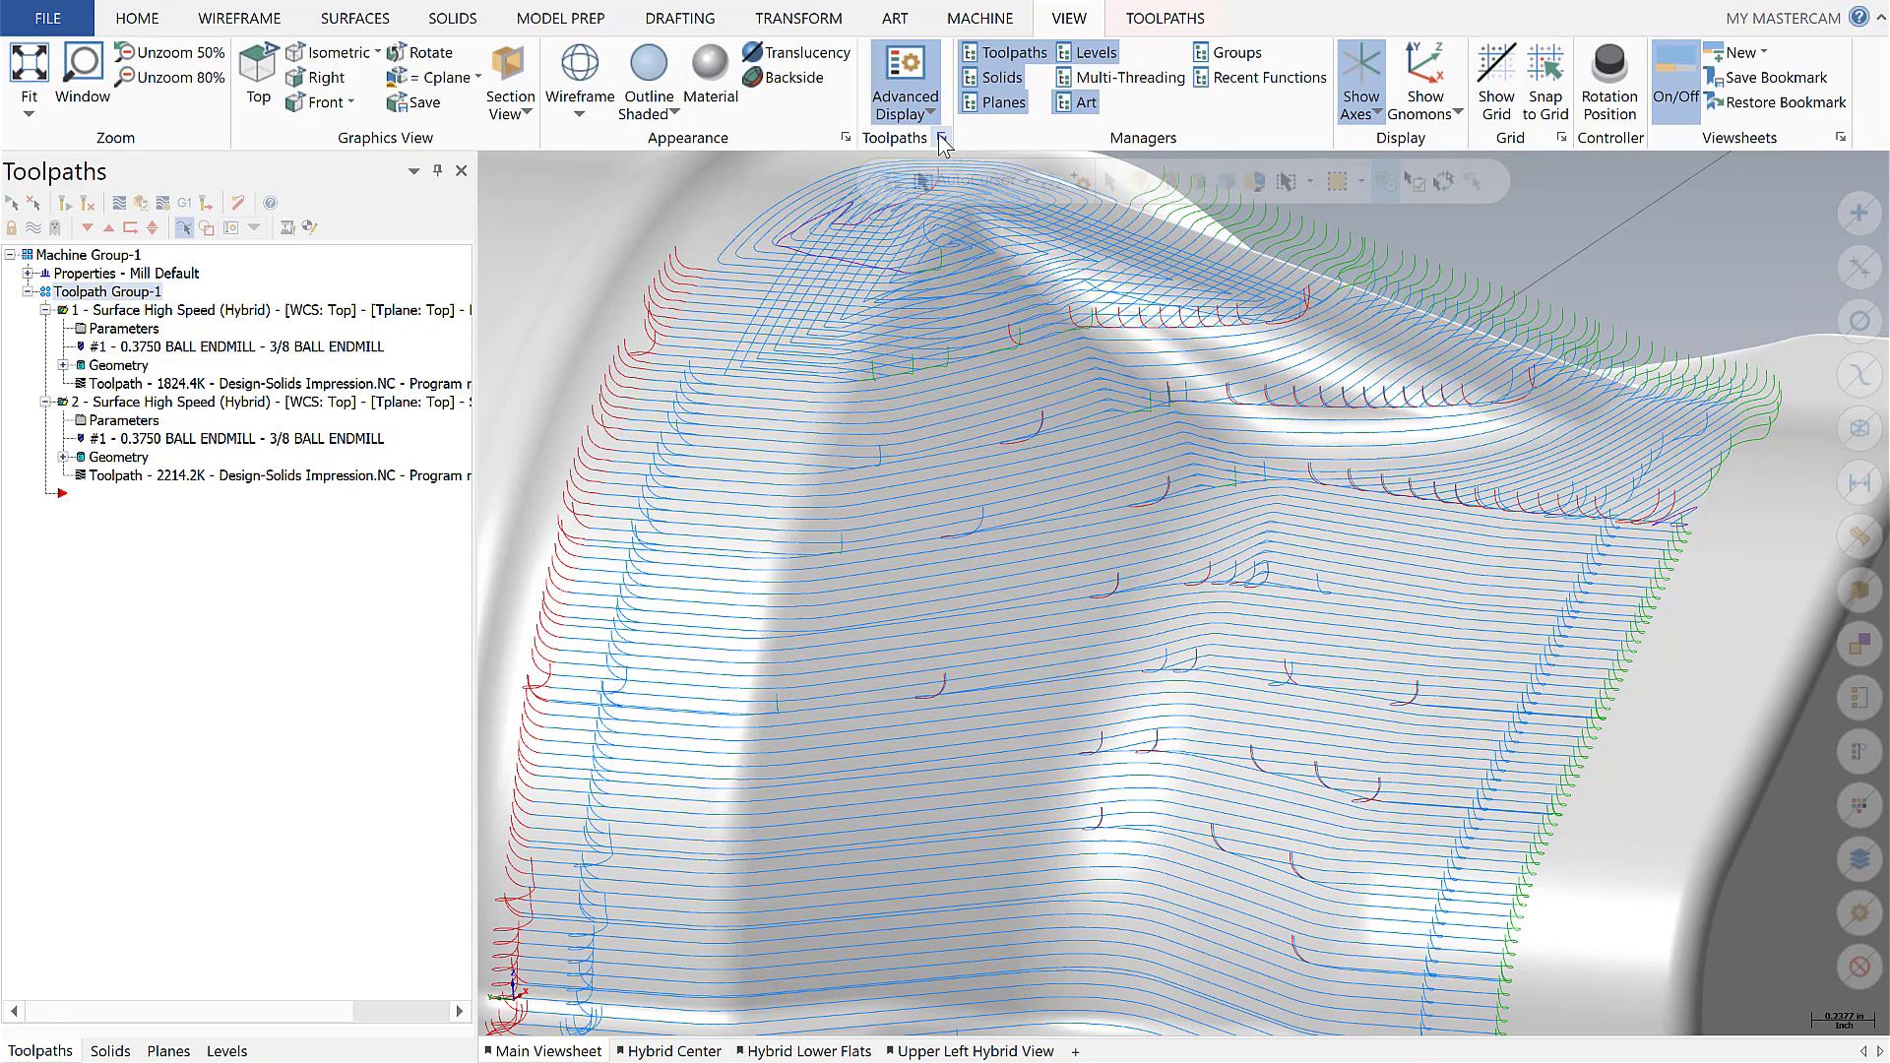
left_click(903, 81)
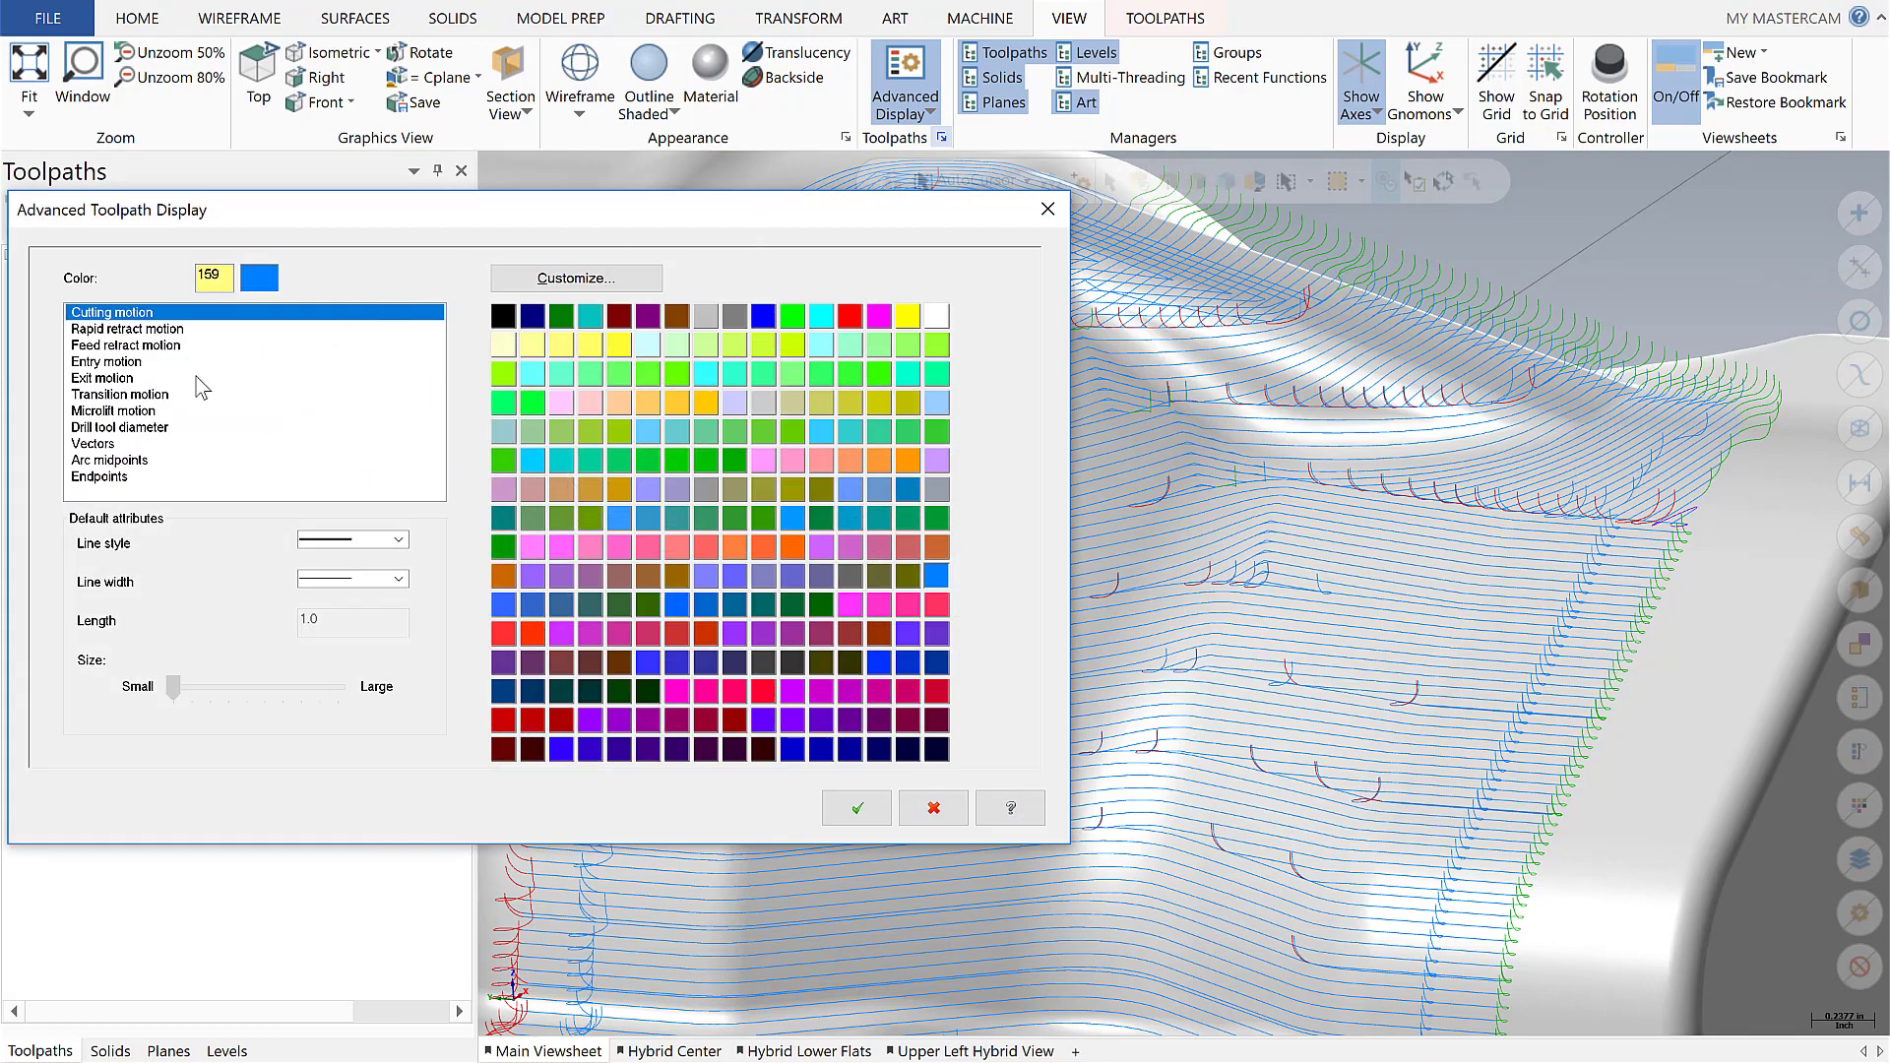
mouse_move(127, 398)
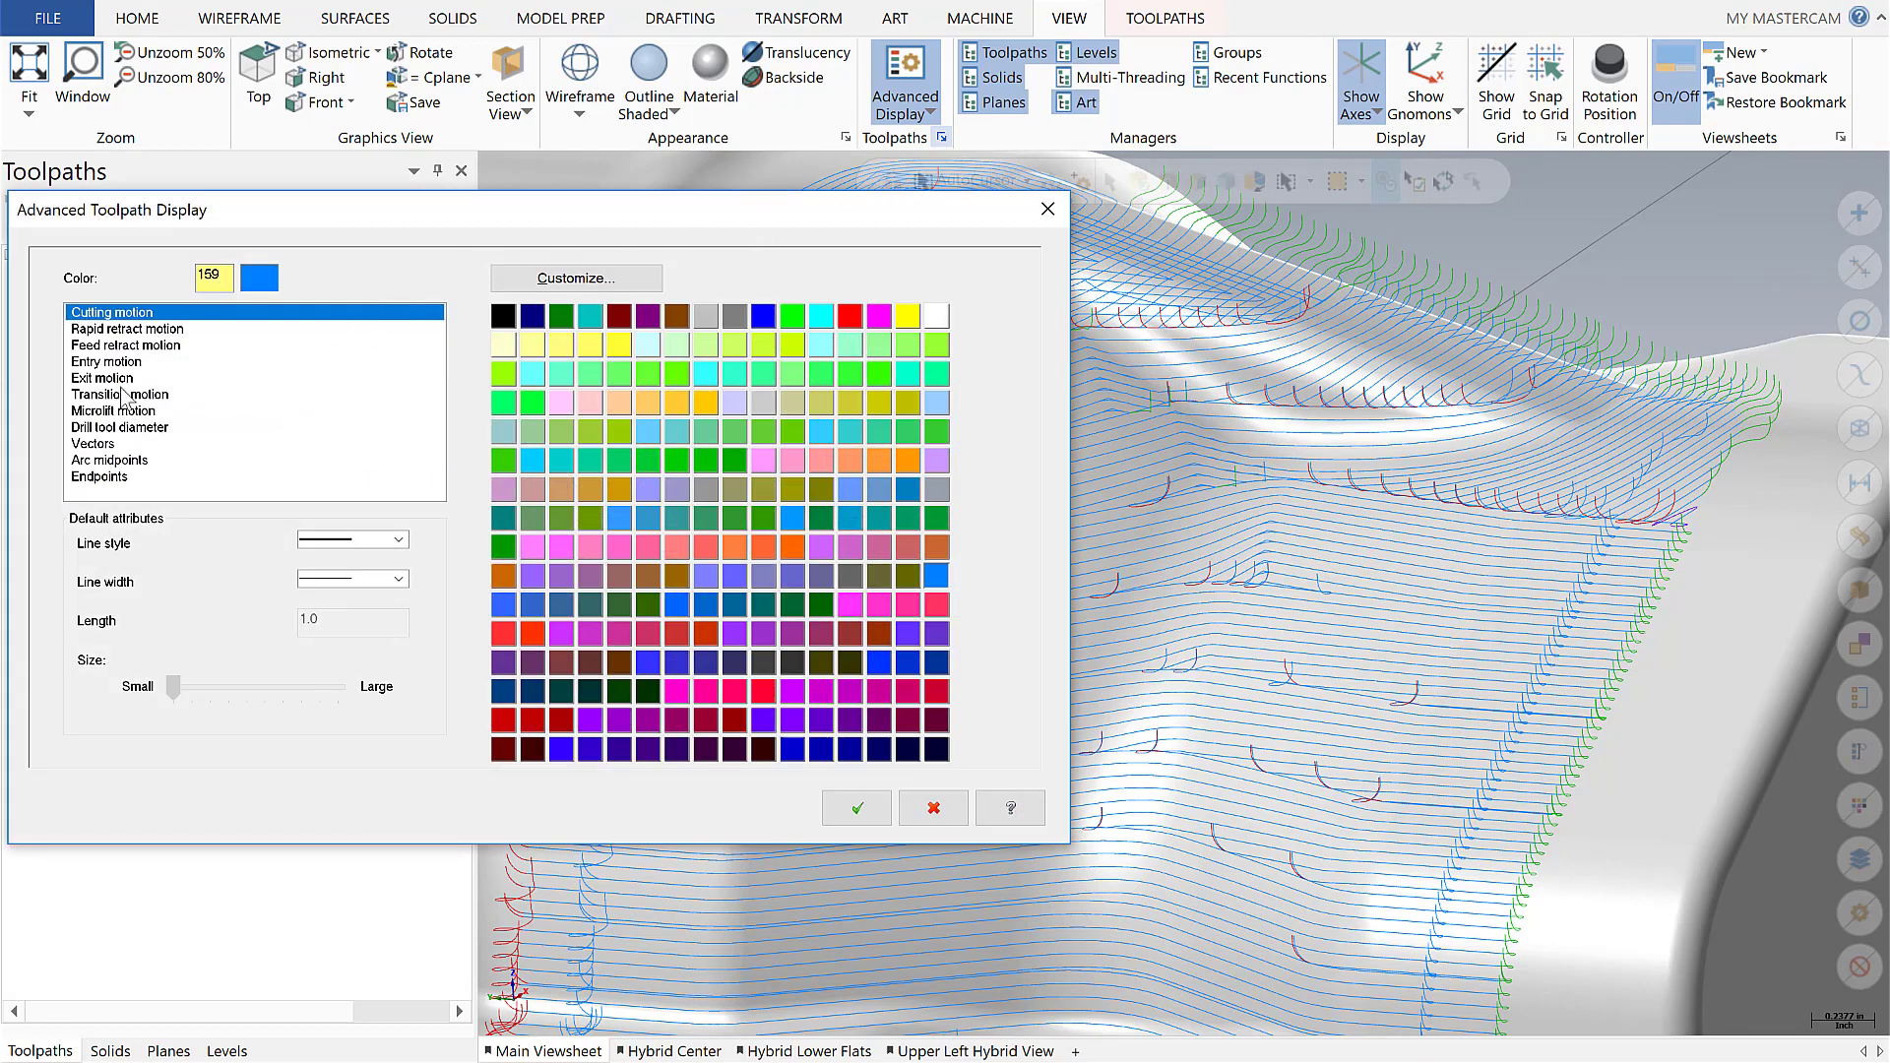
left_click(124, 344)
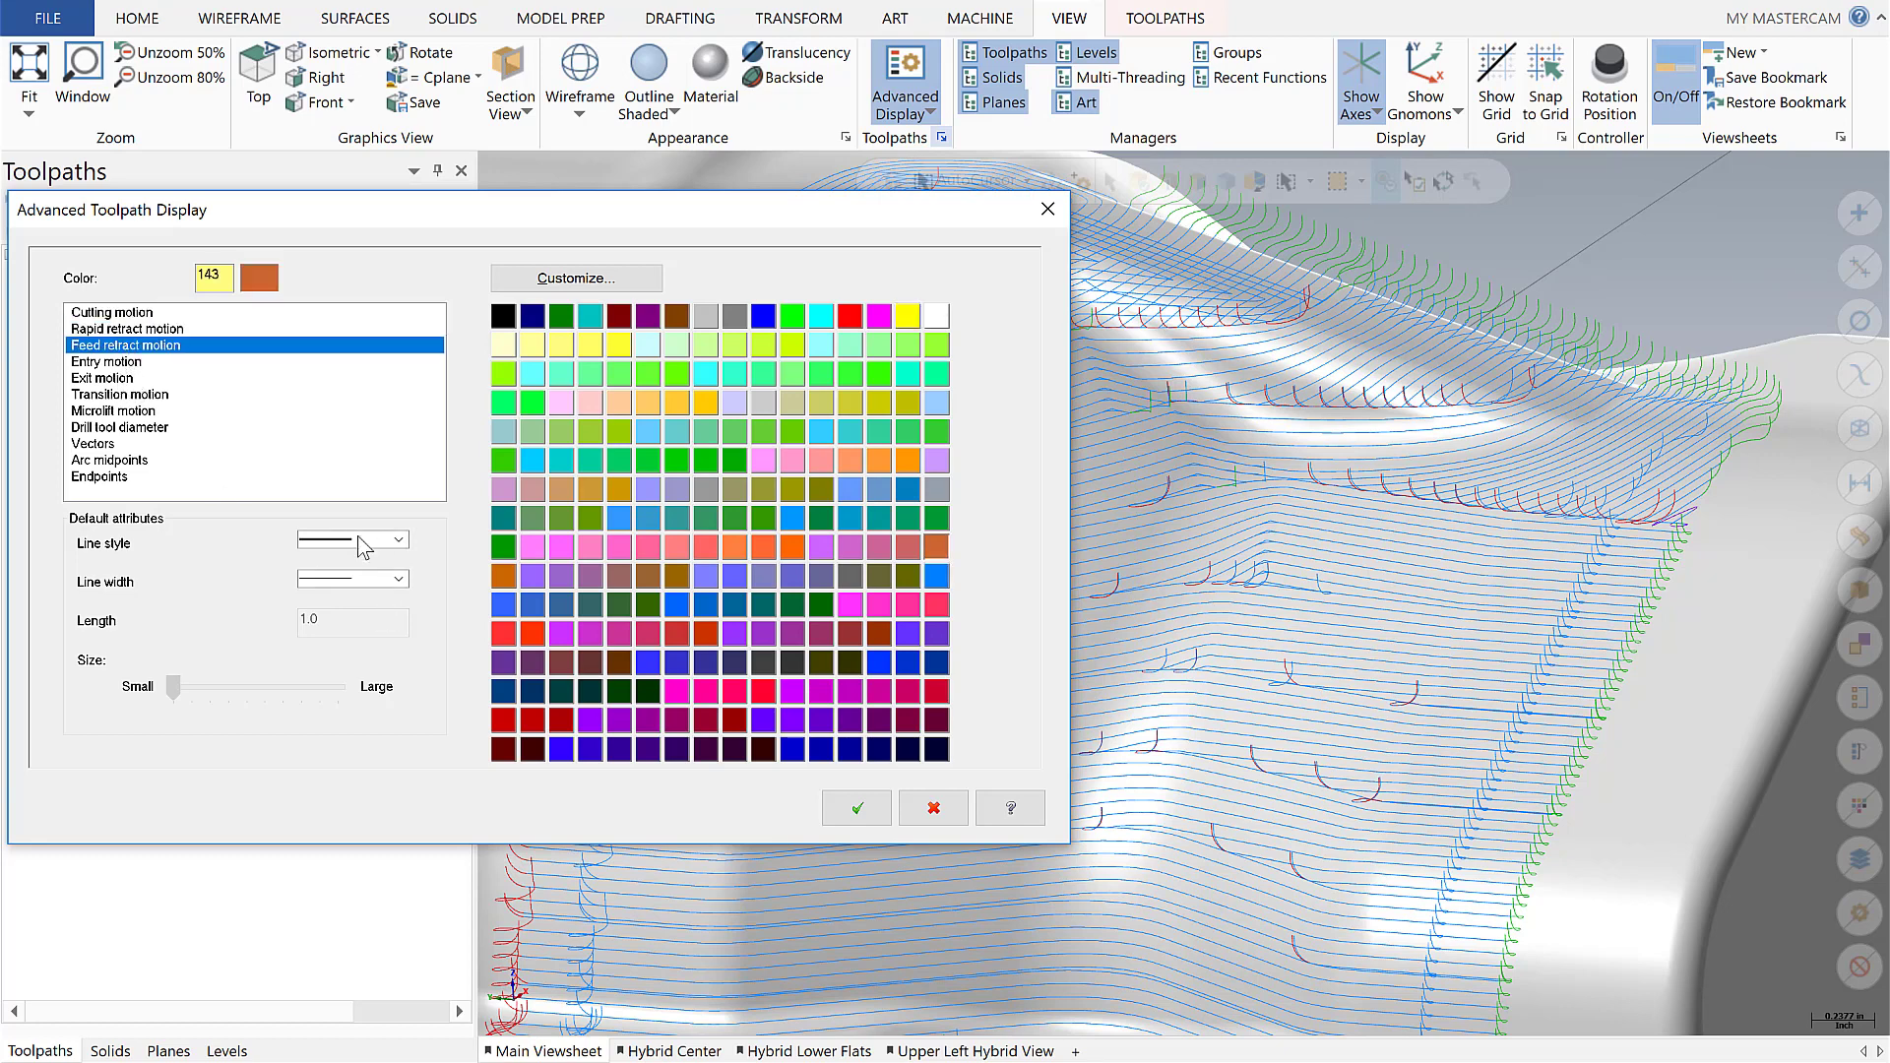
left_click(400, 578)
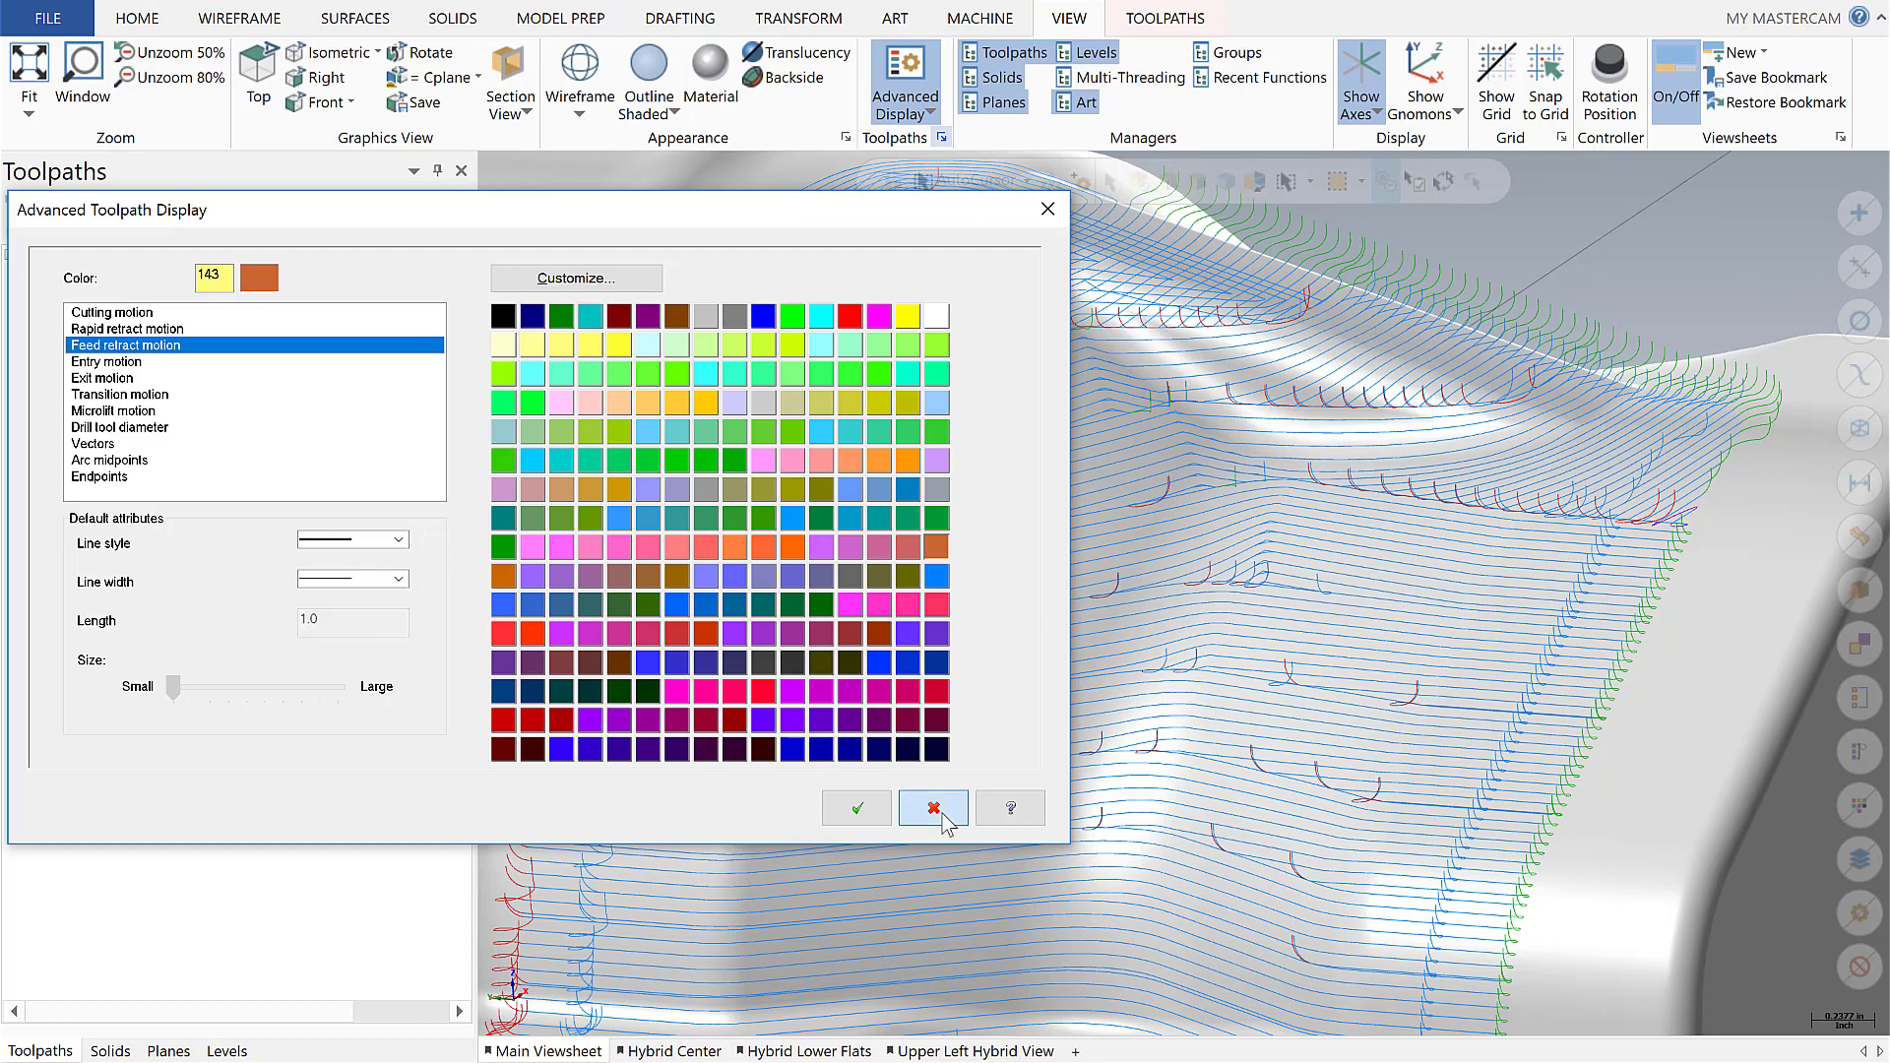
left_click(932, 807)
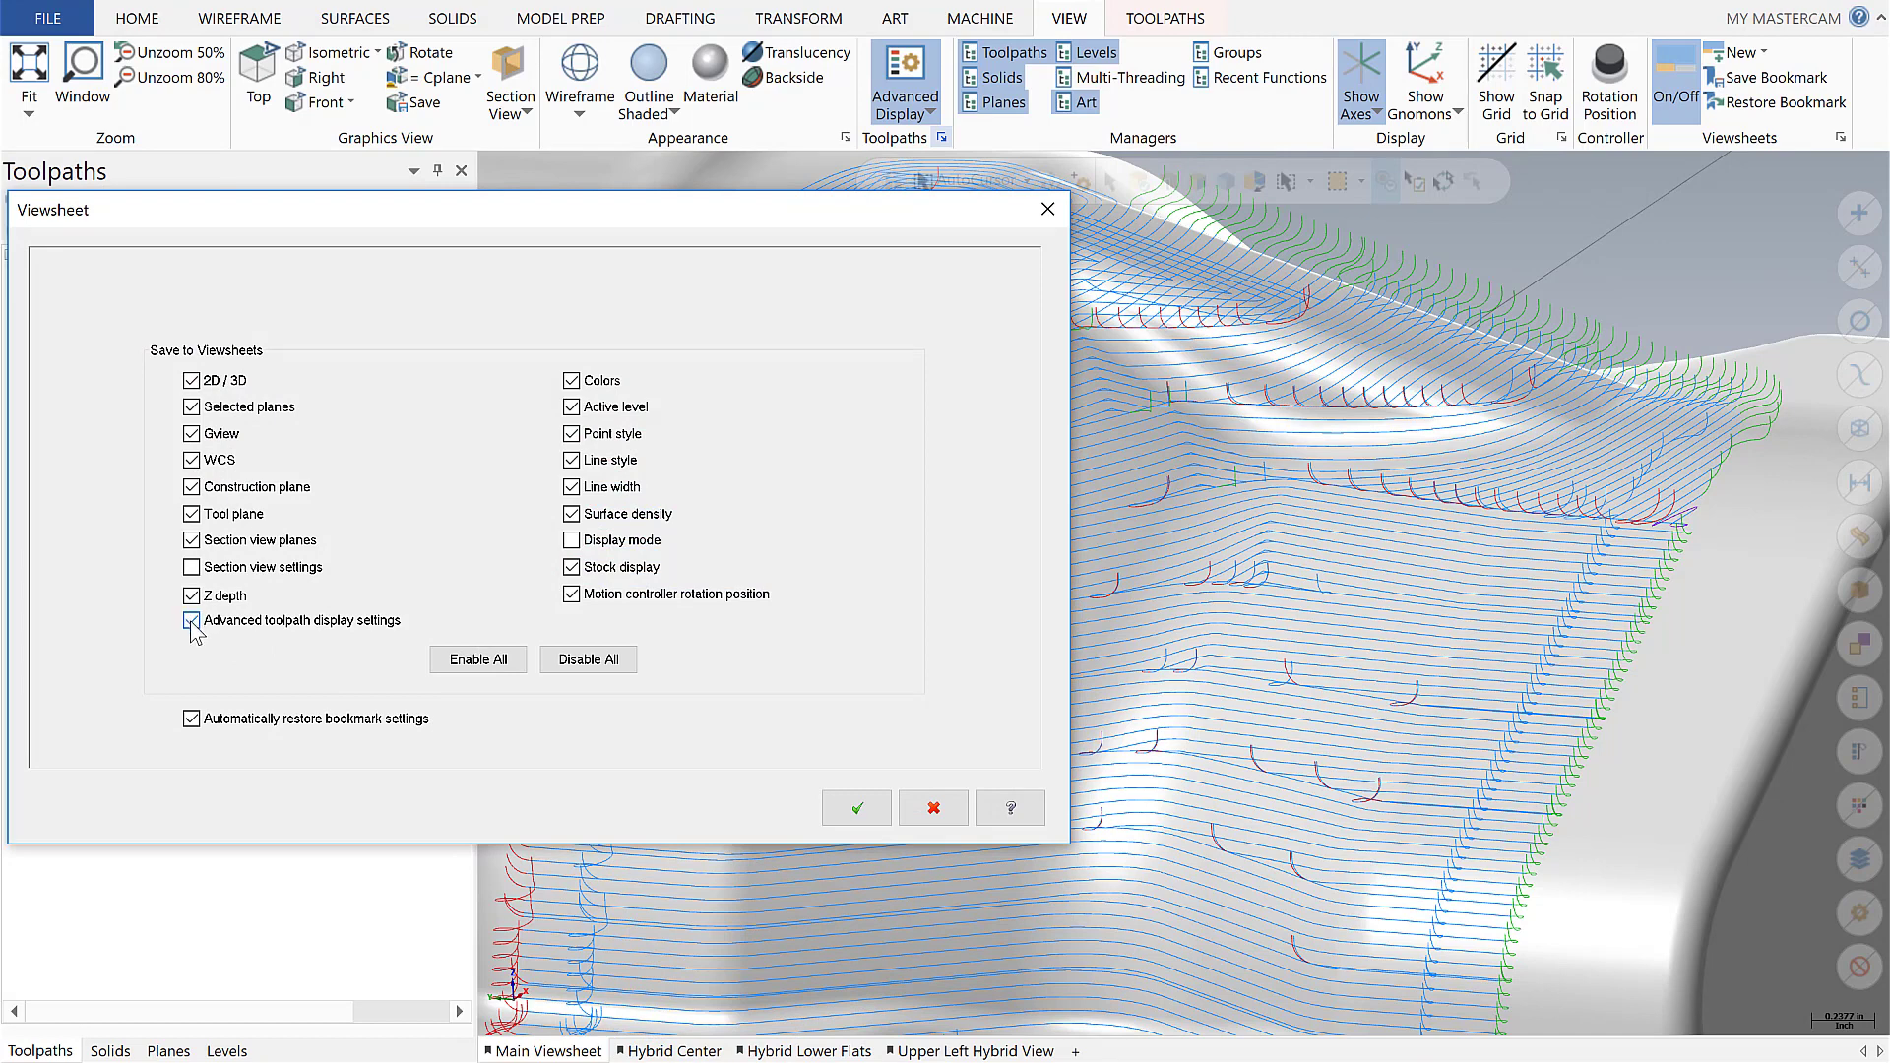
Uncheck 'Advanced toolpath display settings' in the Viewsheets options and close the dialog
left_click(192, 619)
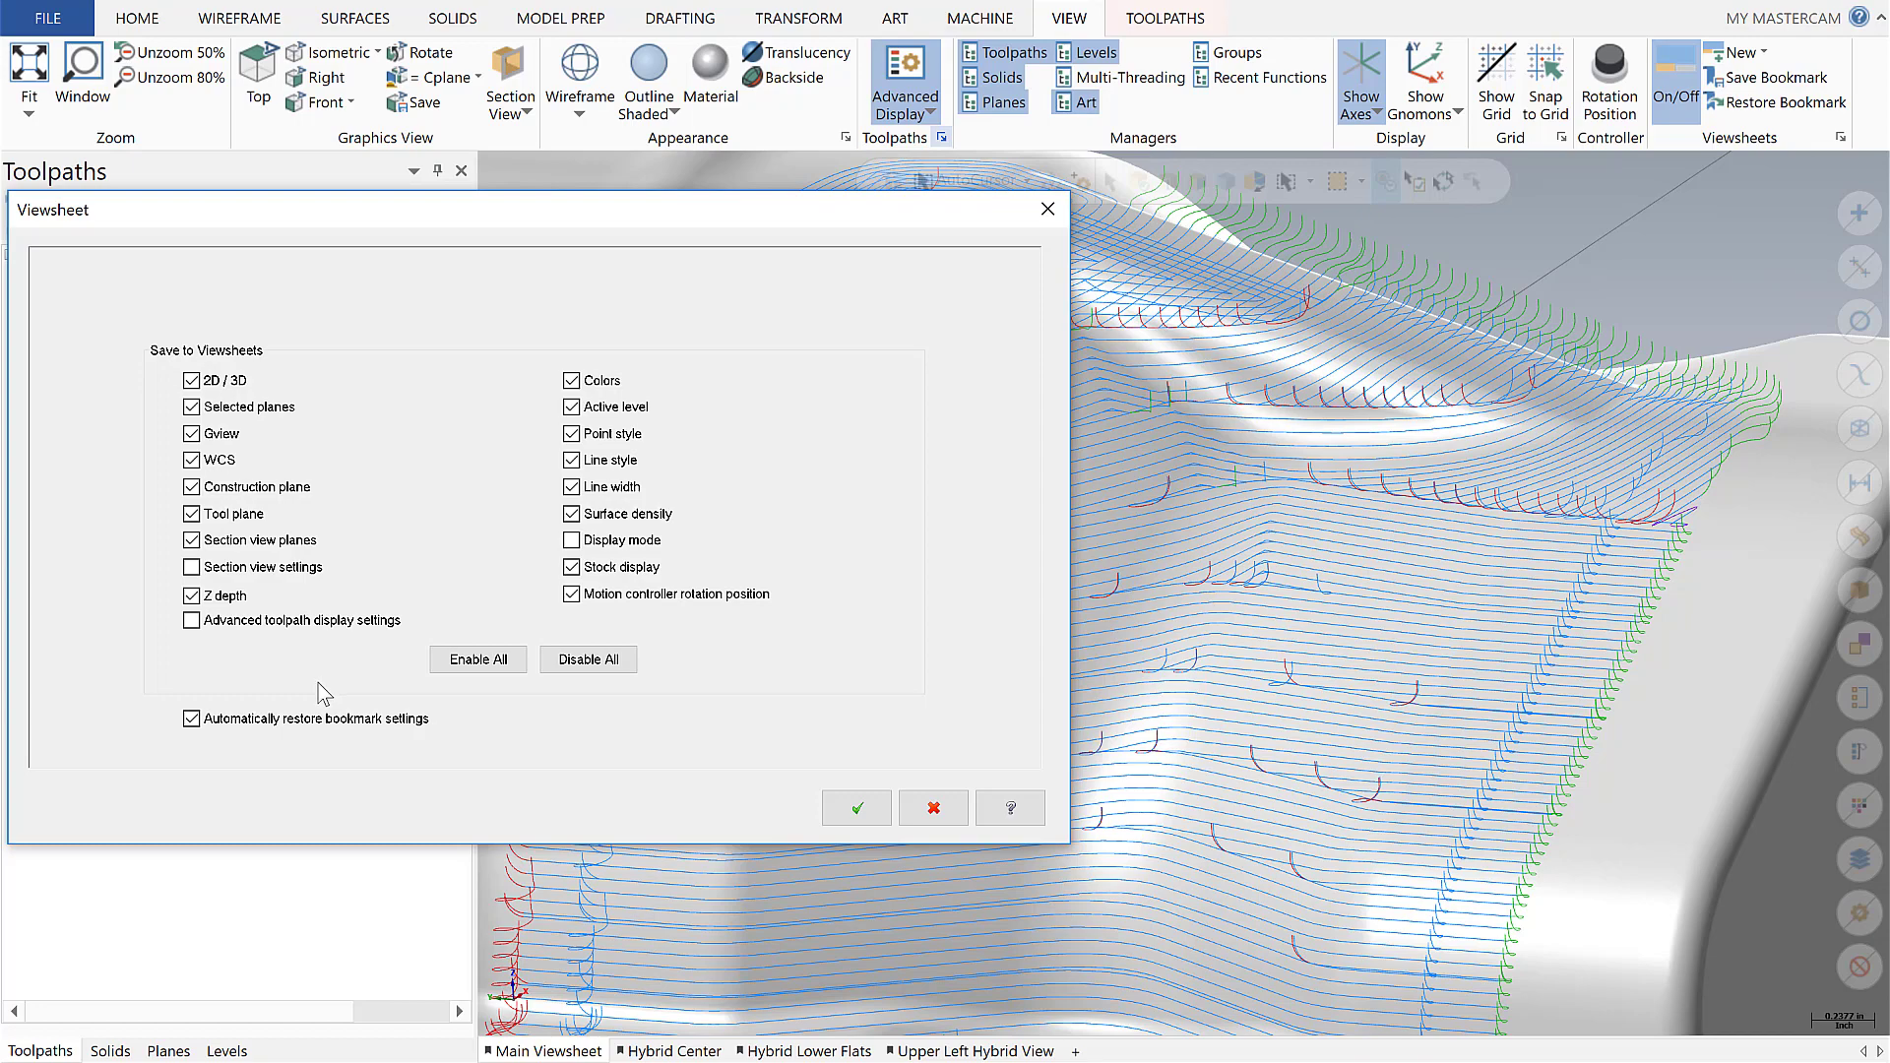
mouse_move(371, 685)
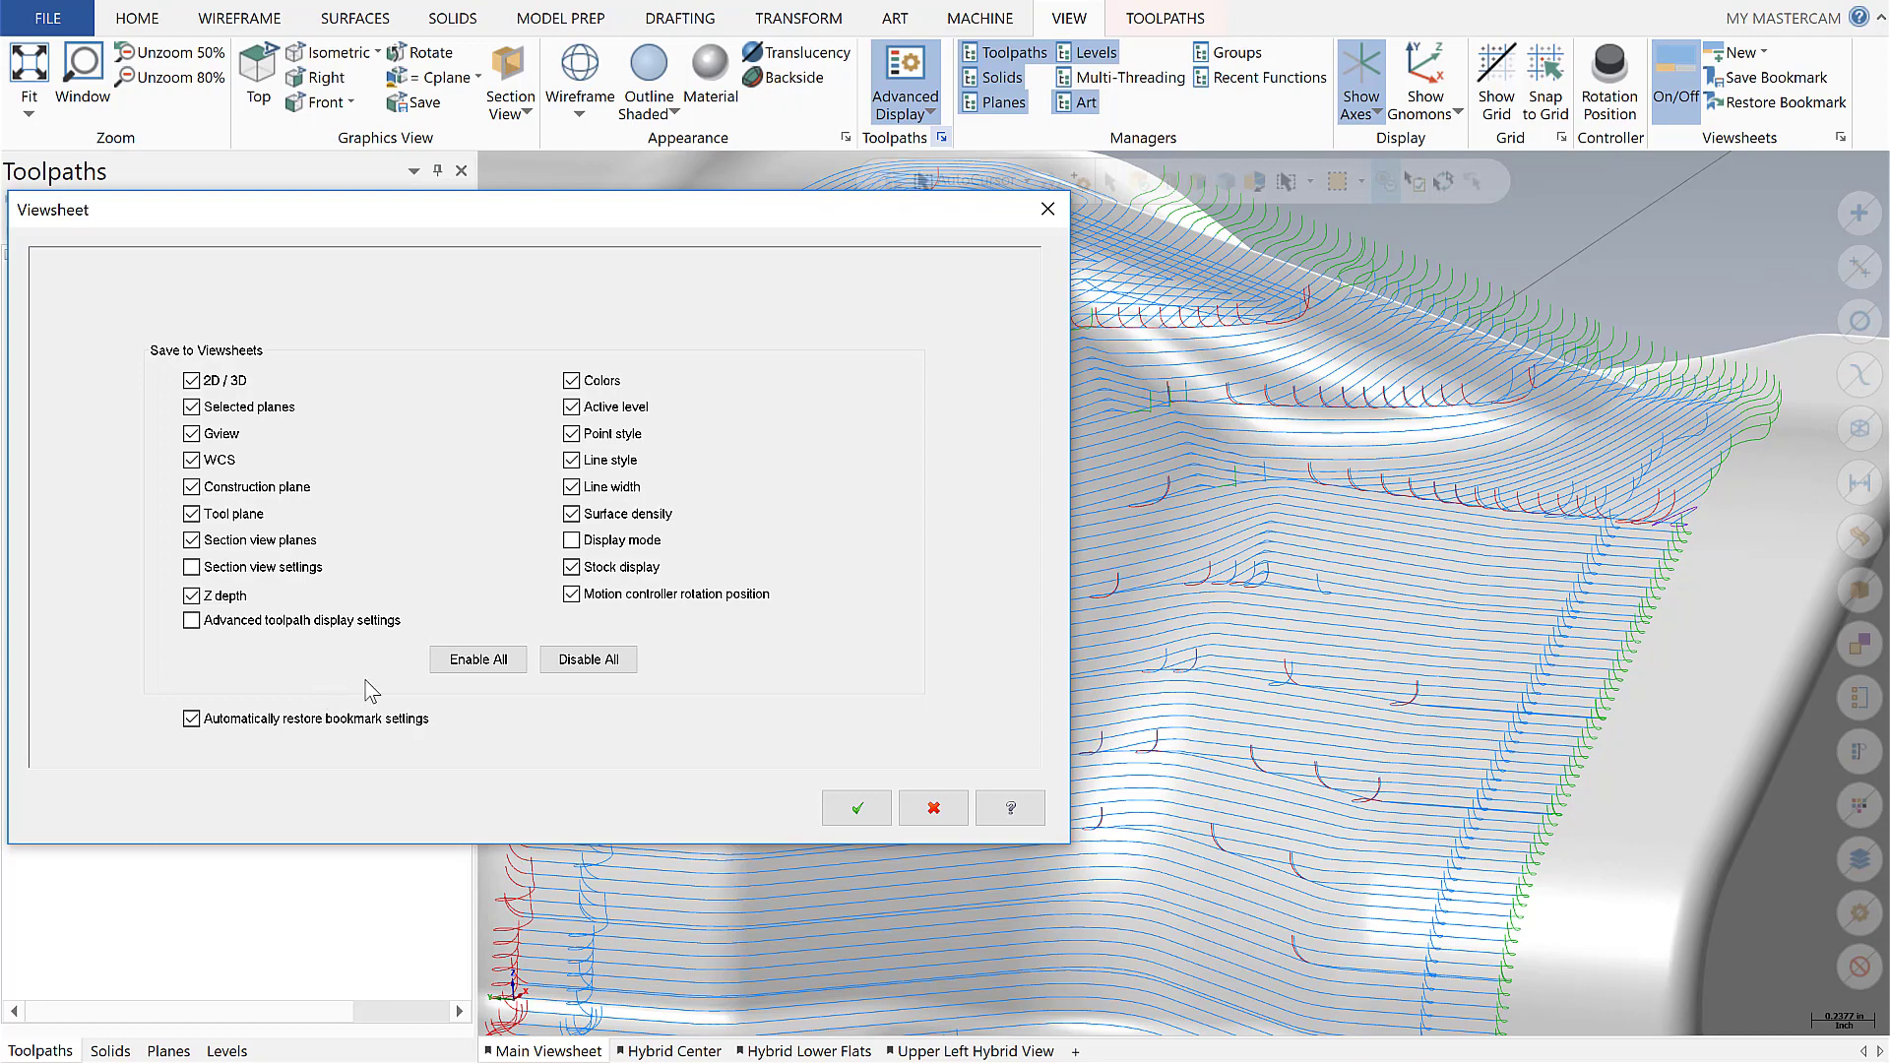
left_click(855, 807)
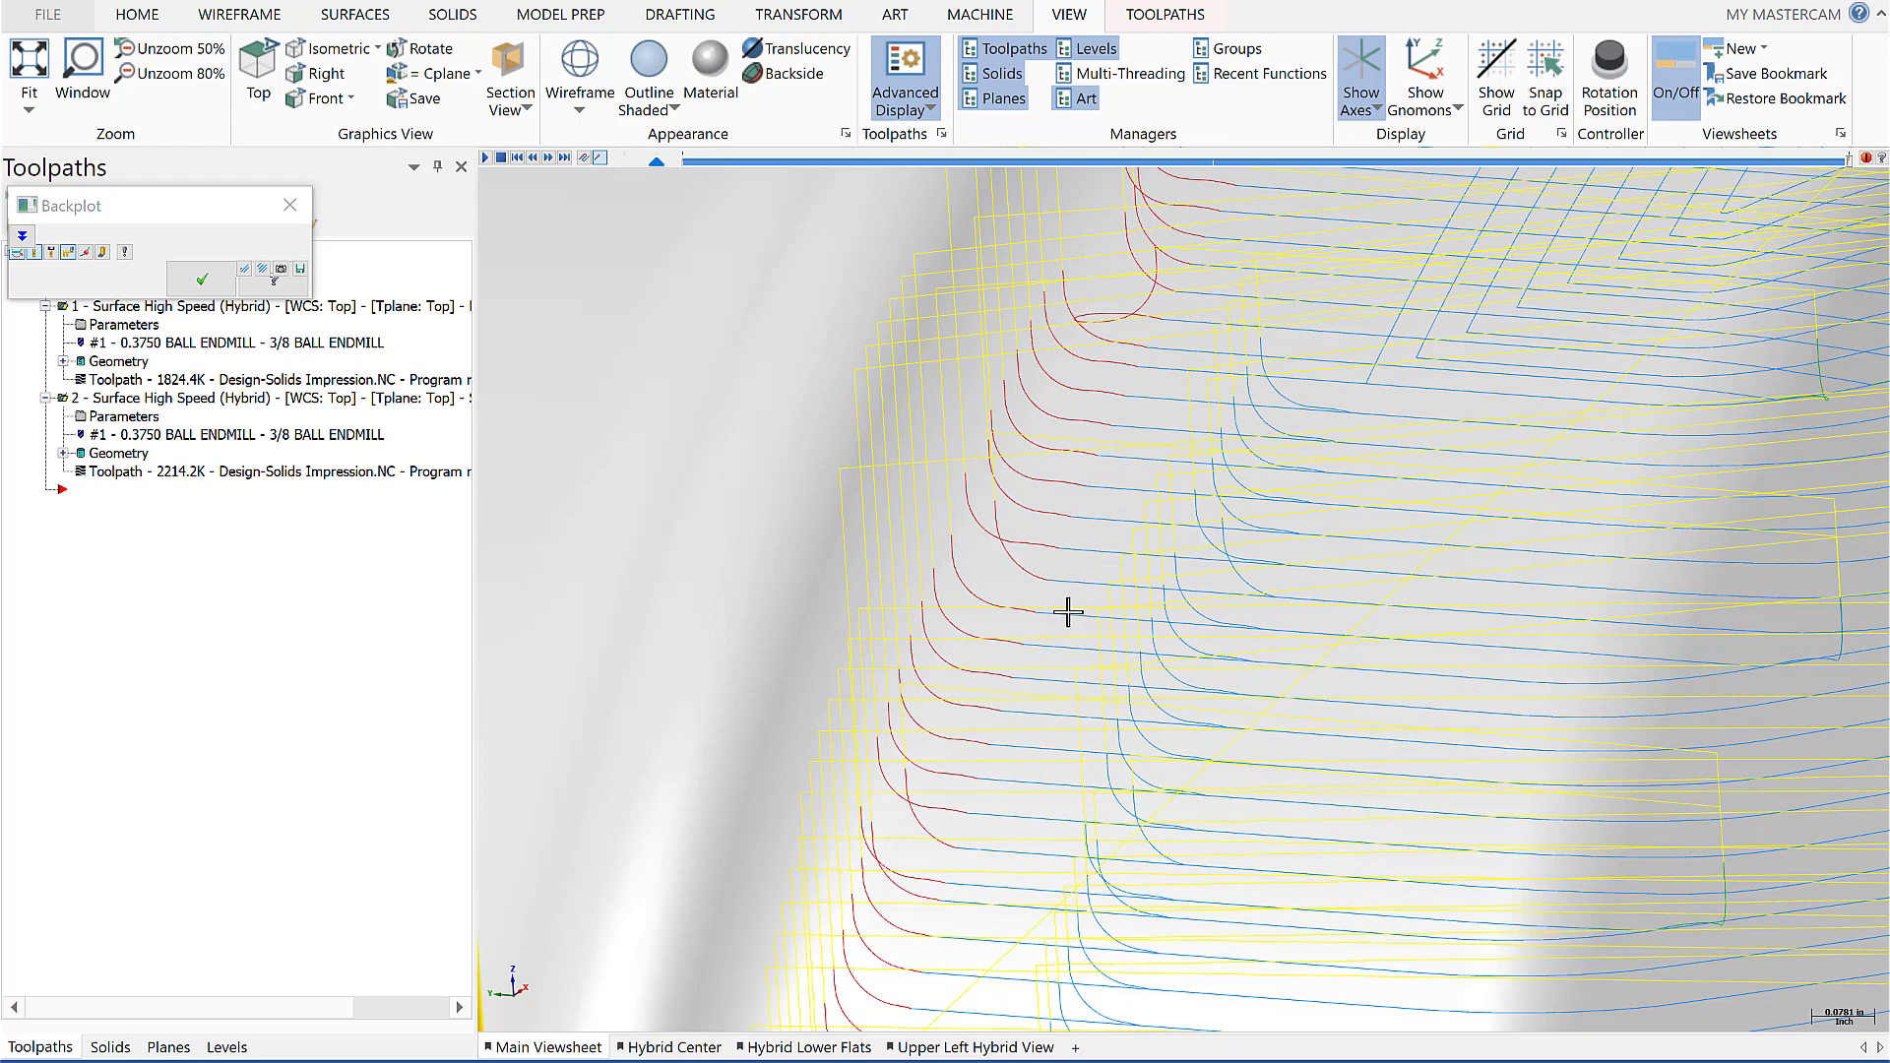
mouse_move(675, 624)
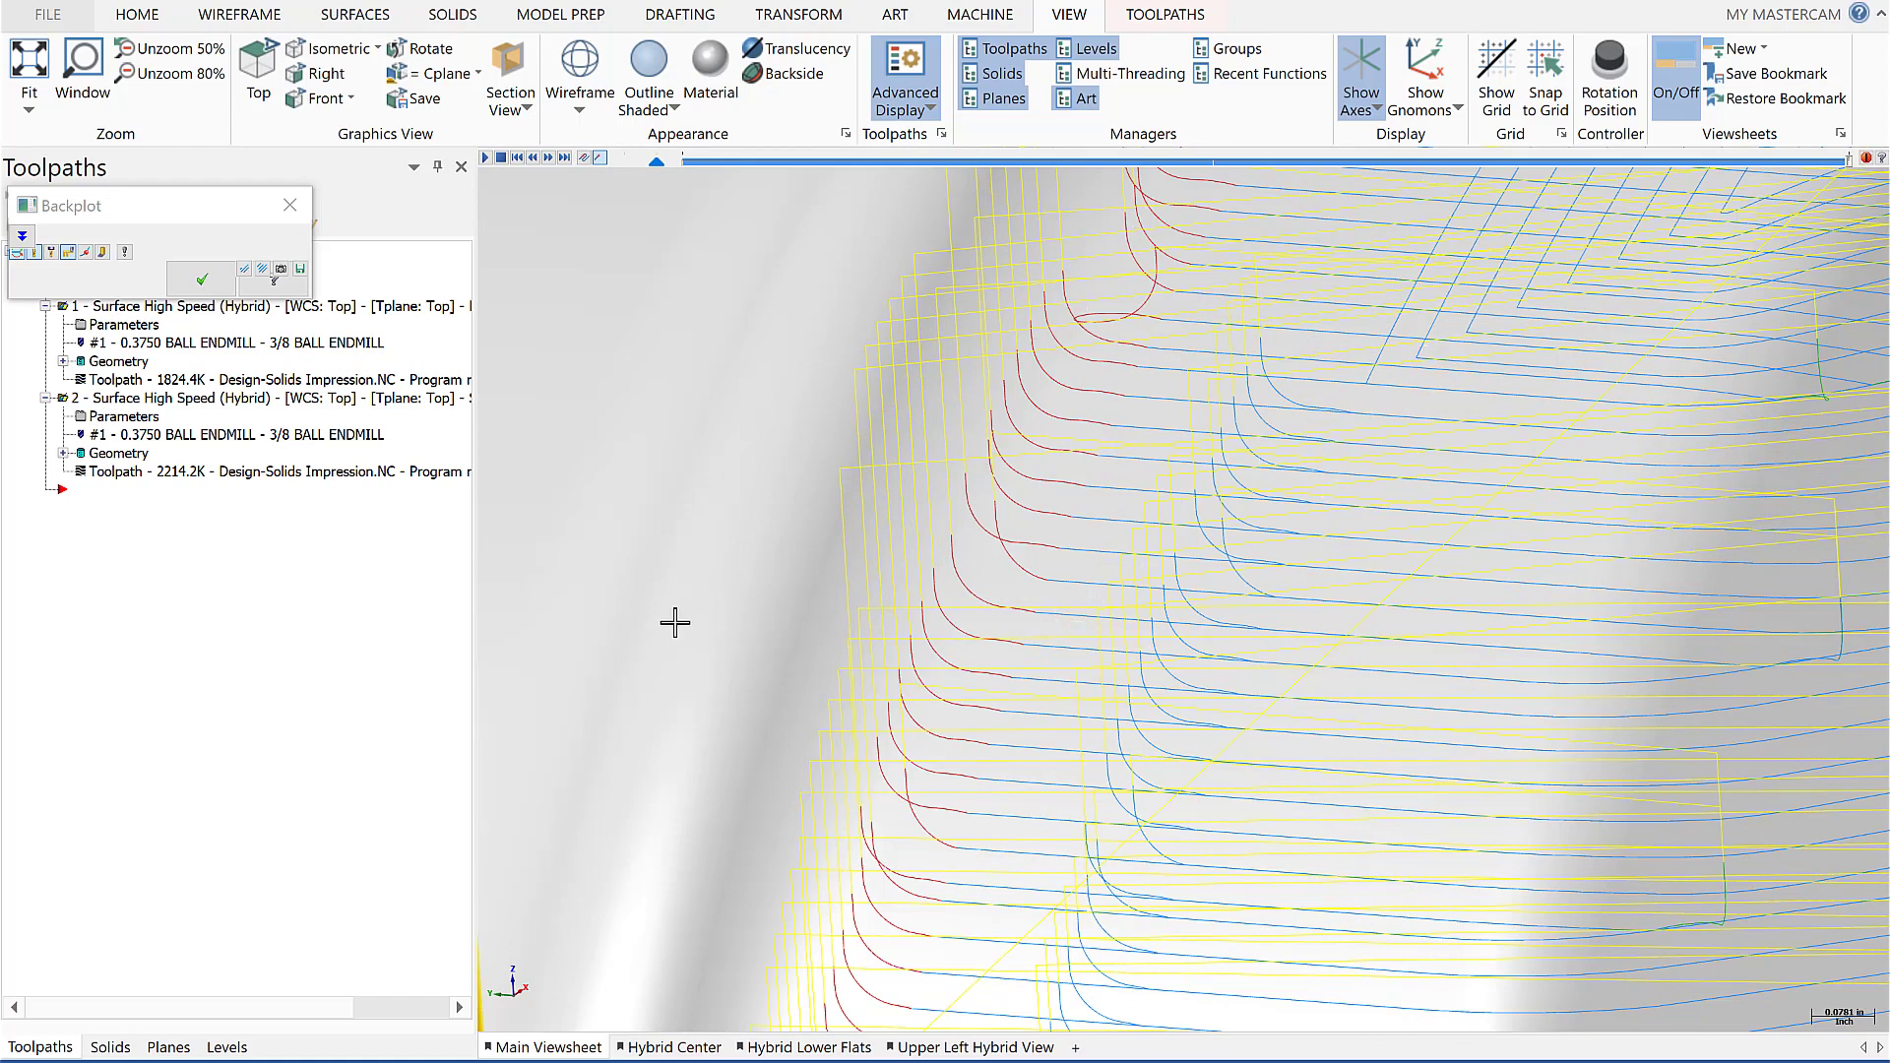
mouse_move(490, 505)
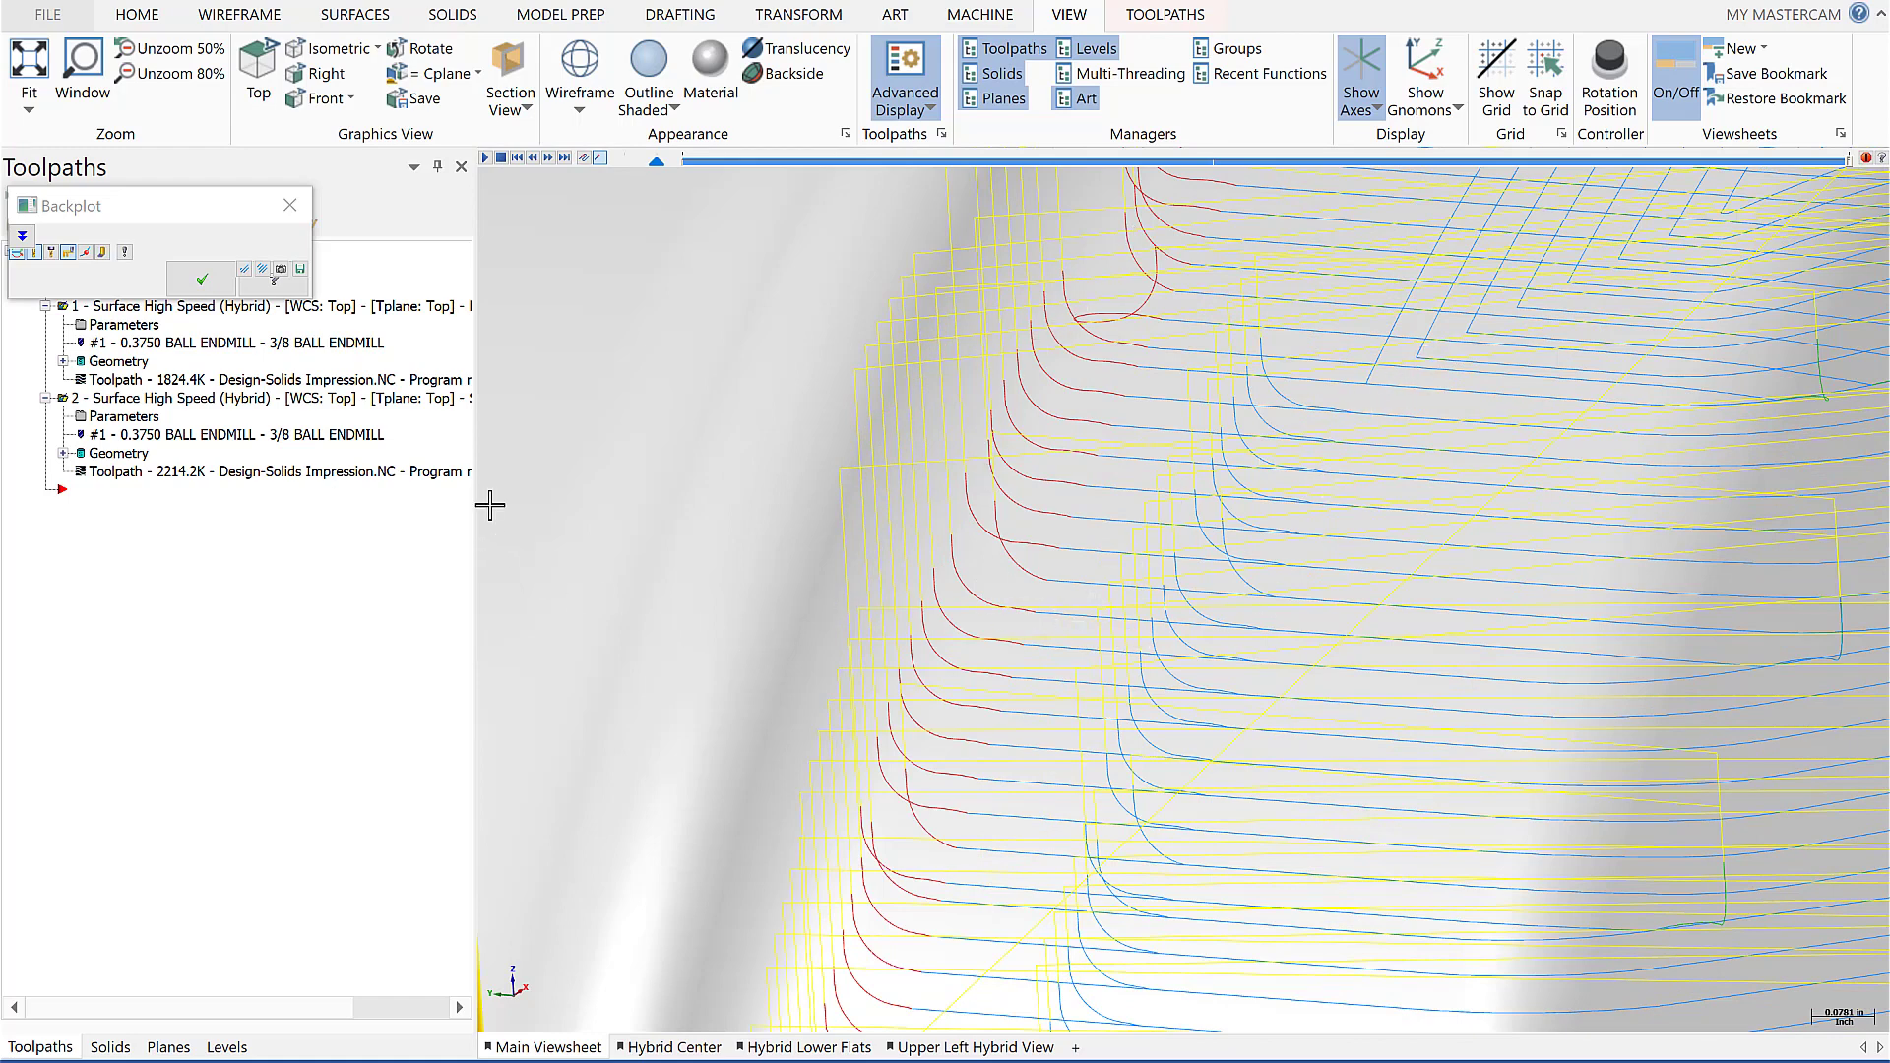